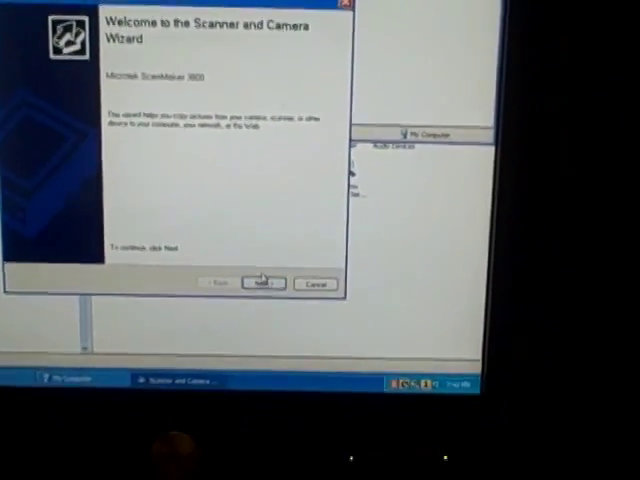
- Advance past the Scanner and Camera Wizard welcome page to the scan settings
left_click(262, 284)
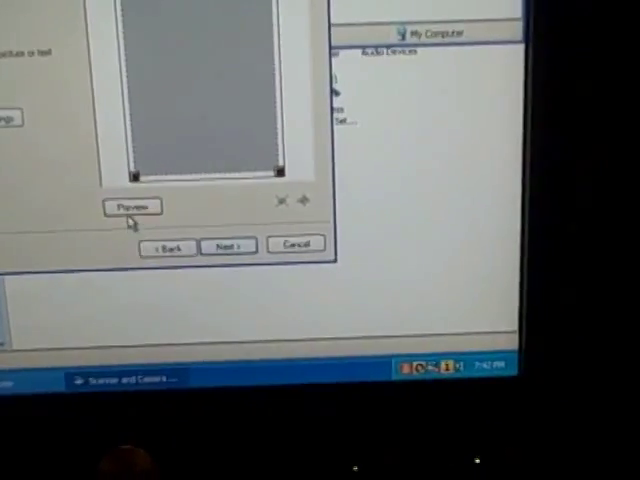
- Scan a colour preview of the Maya cover and continue to naming options
left_click(132, 206)
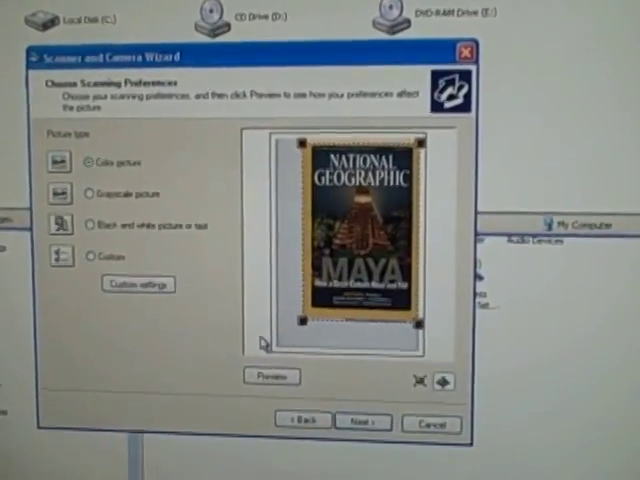
left_click(363, 421)
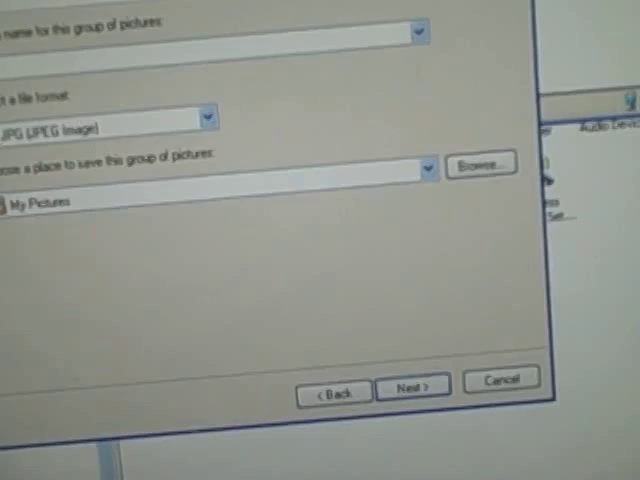
- Name the picture group 'text', keeping JPEG format and My Pictures
type("text")
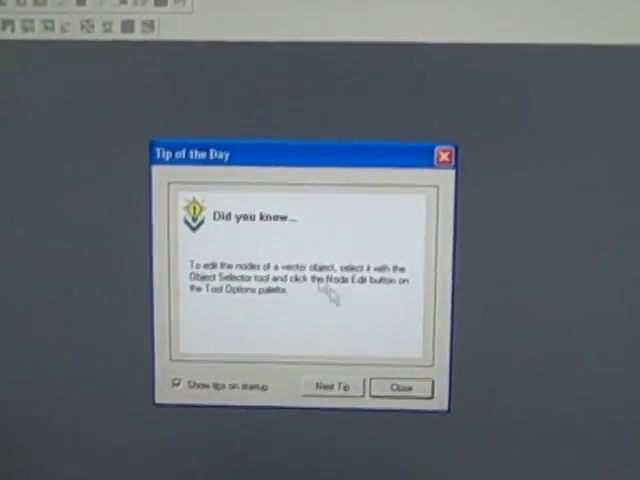
- Close the Tip of the Day to reveal the scanned Maya cover
left_click(400, 388)
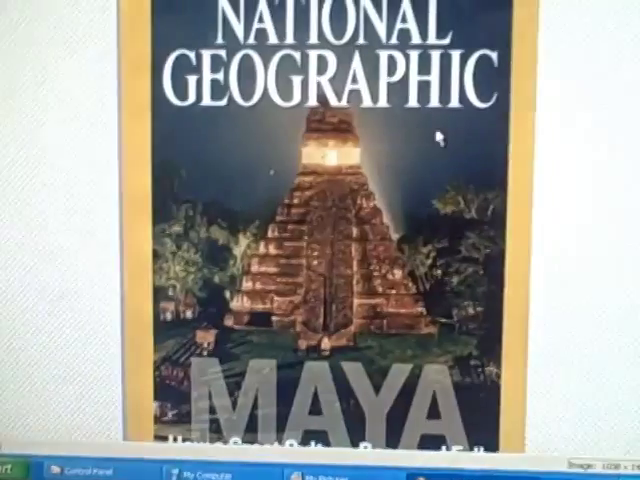